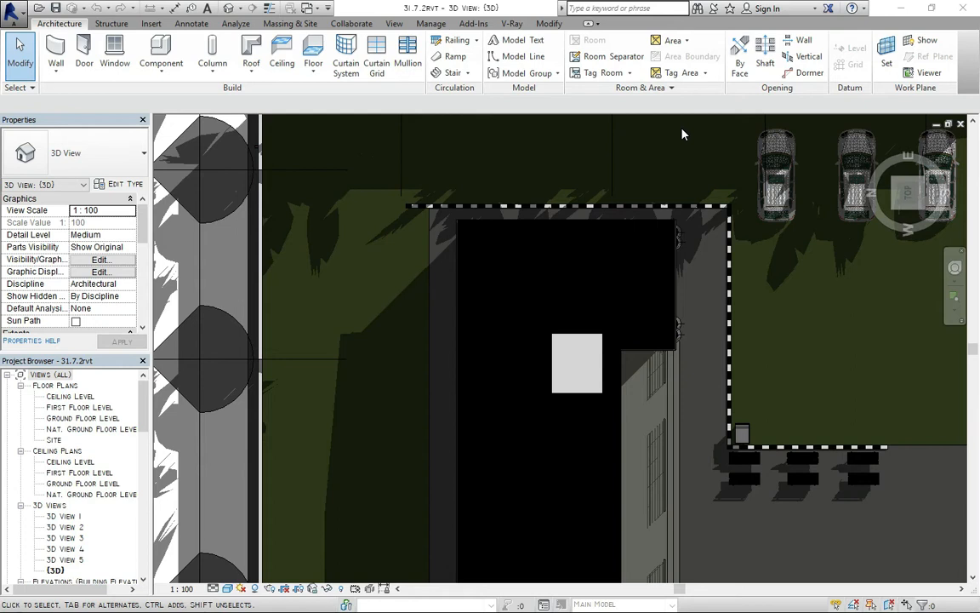
mouse_move(121, 82)
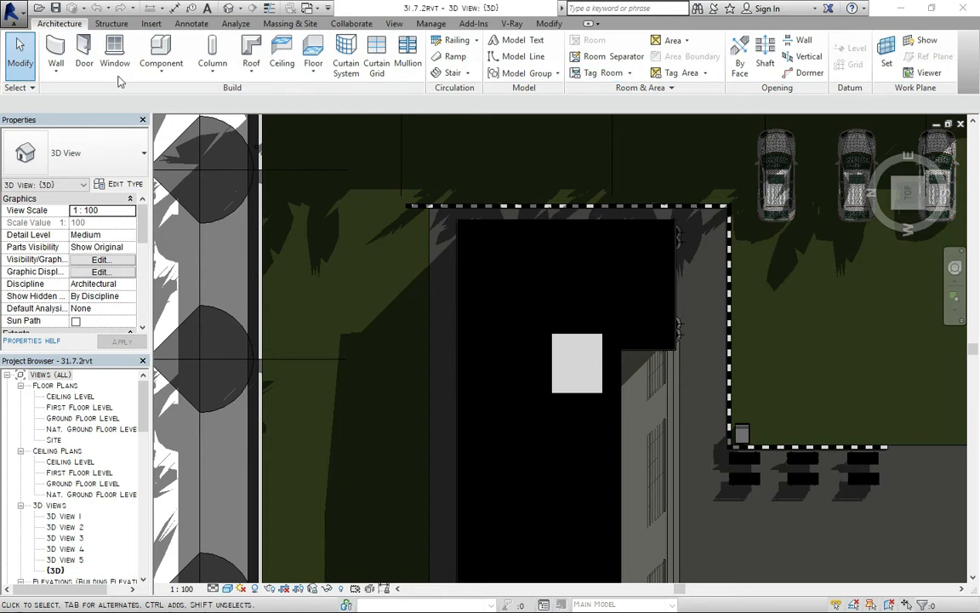
- Start a wall and review the preset Basic Wall types without changing the type
left_click(13, 8)
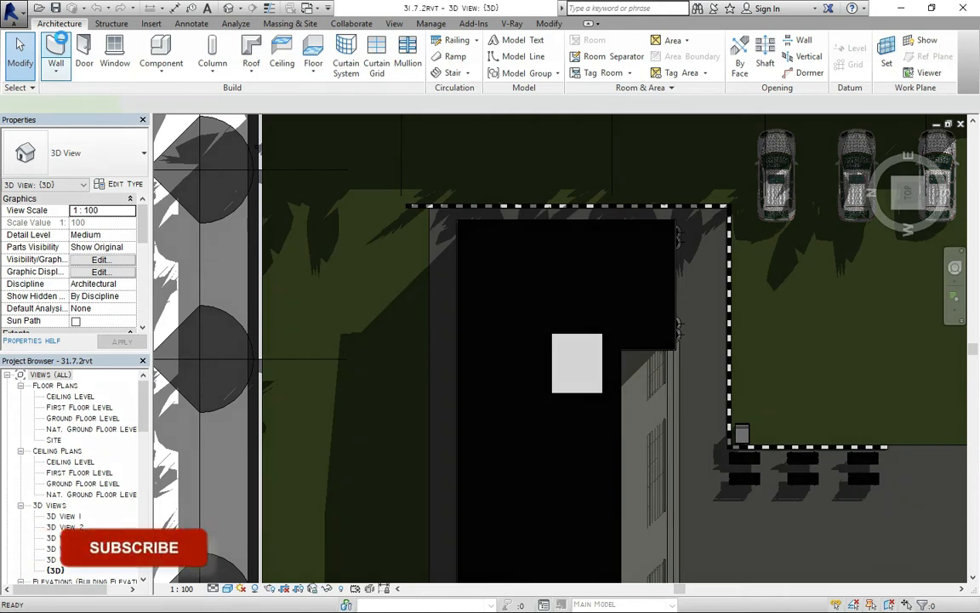
left_click(55, 54)
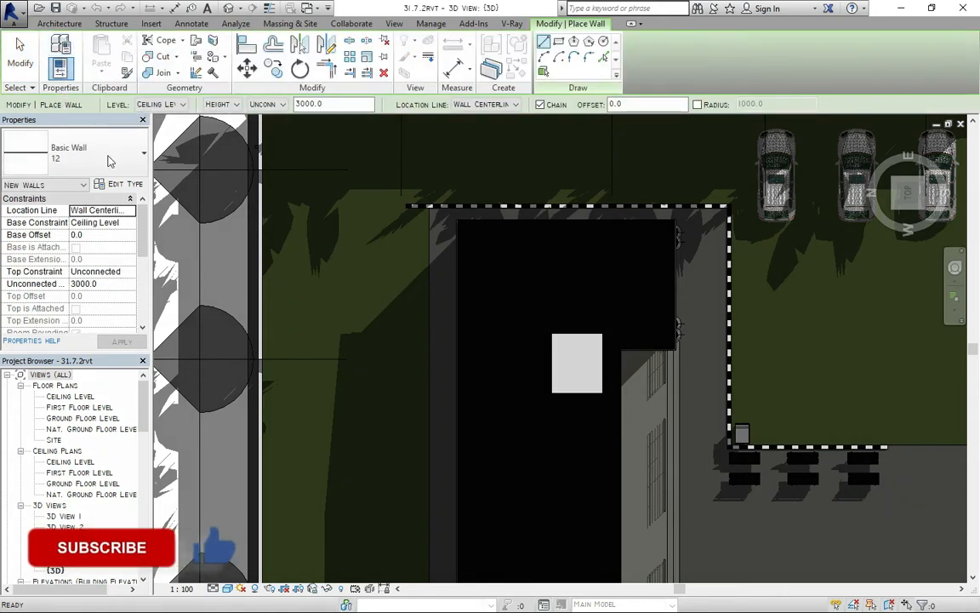
left_click(142, 151)
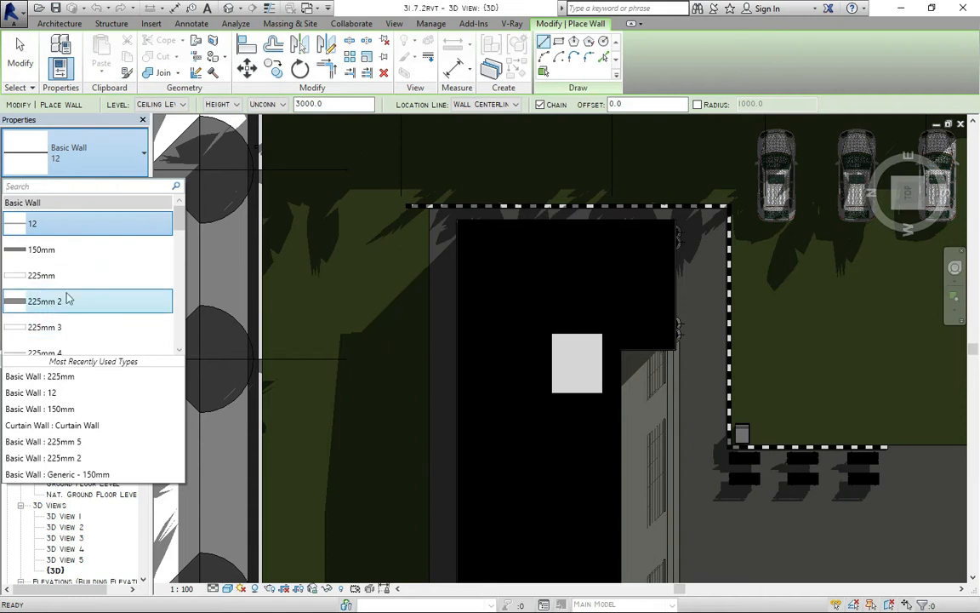
left_click(44, 300)
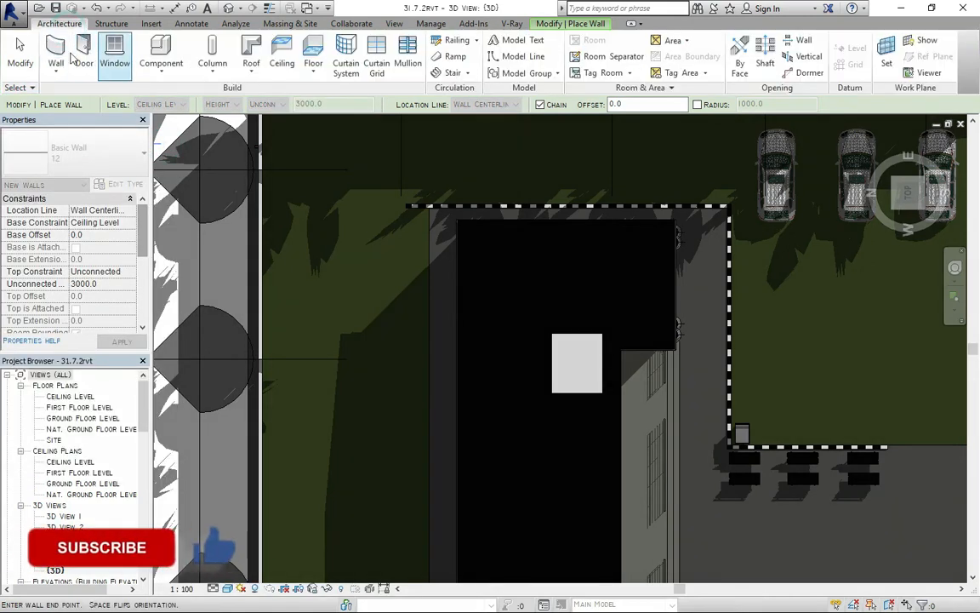
- Start a door and review the preset types like ExtSgl 910 x 2110mm, leaving them unchanged
left_click(84, 52)
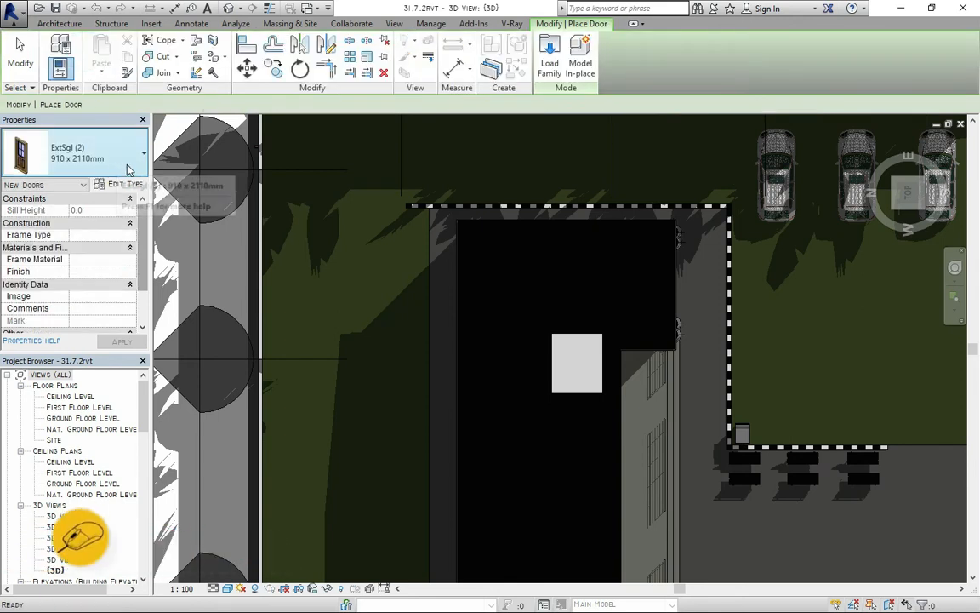
left_click(143, 154)
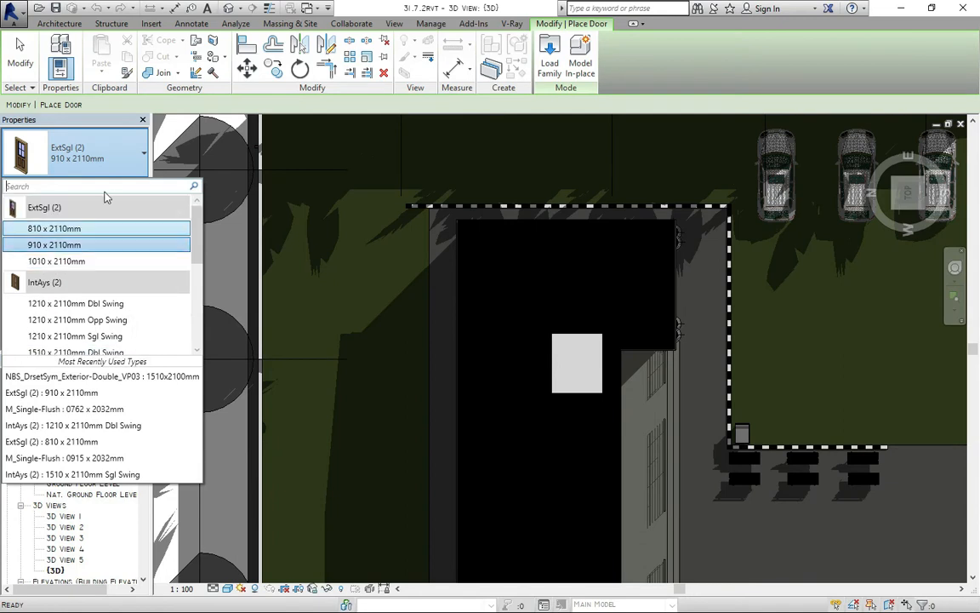
left_click(55, 245)
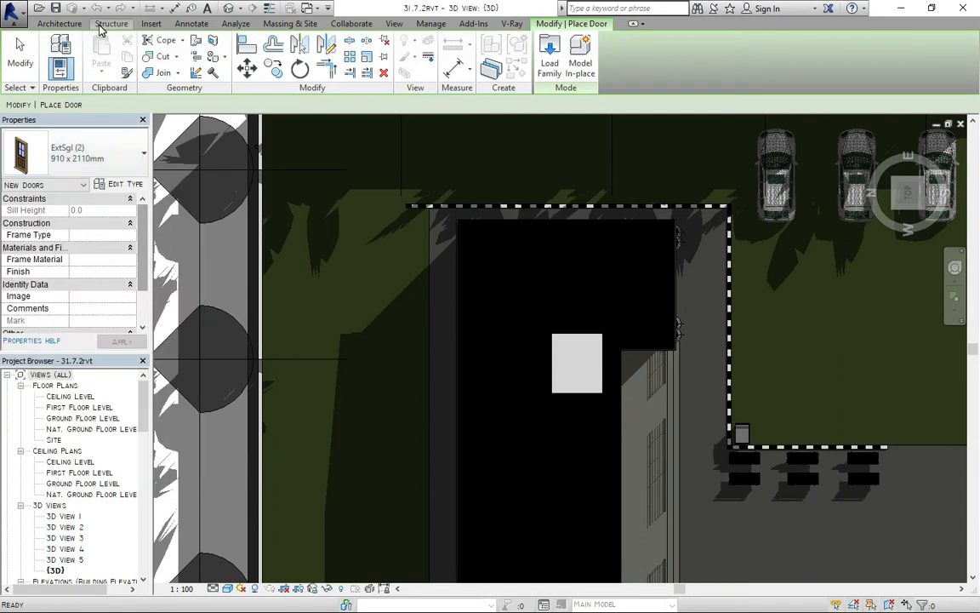
- Start a component from the Structure tab and review types like Simple_Picnic_Table
left_click(111, 23)
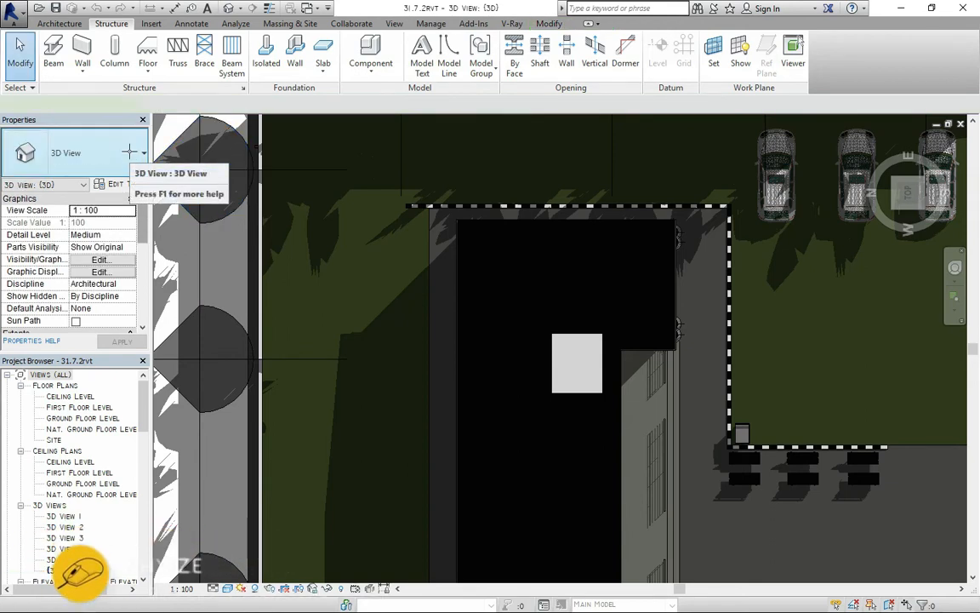
left_click(370, 47)
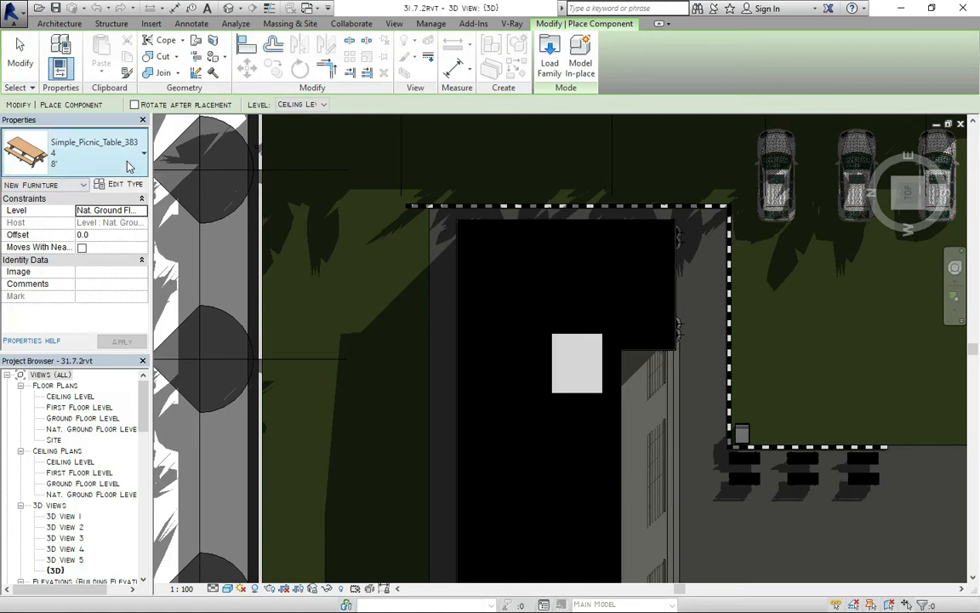
left_click(143, 153)
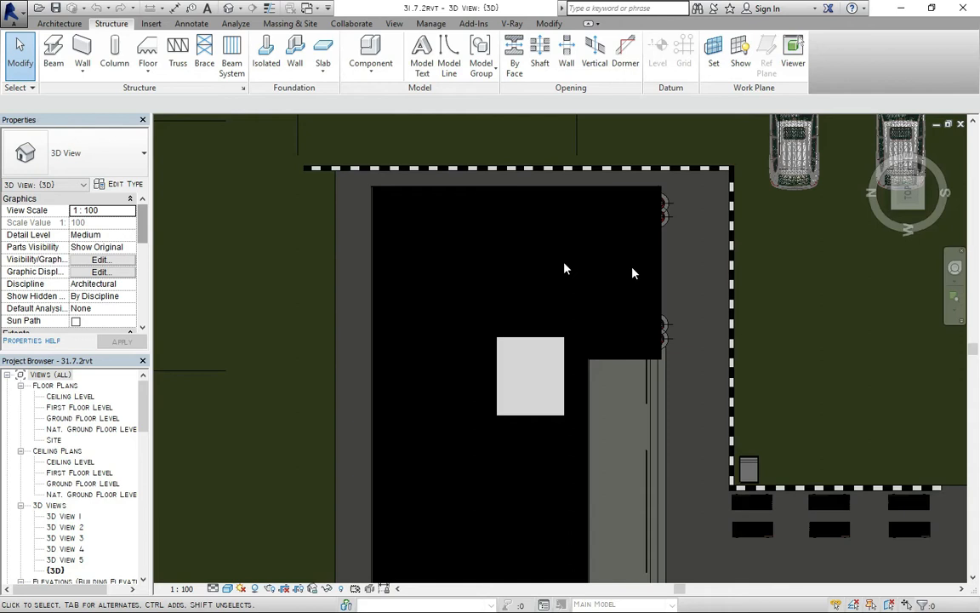
- Toggle the Basic Roof 2 selection, answer the Lowest Level Notice, and leave the footprint sketch
left_click(564, 266)
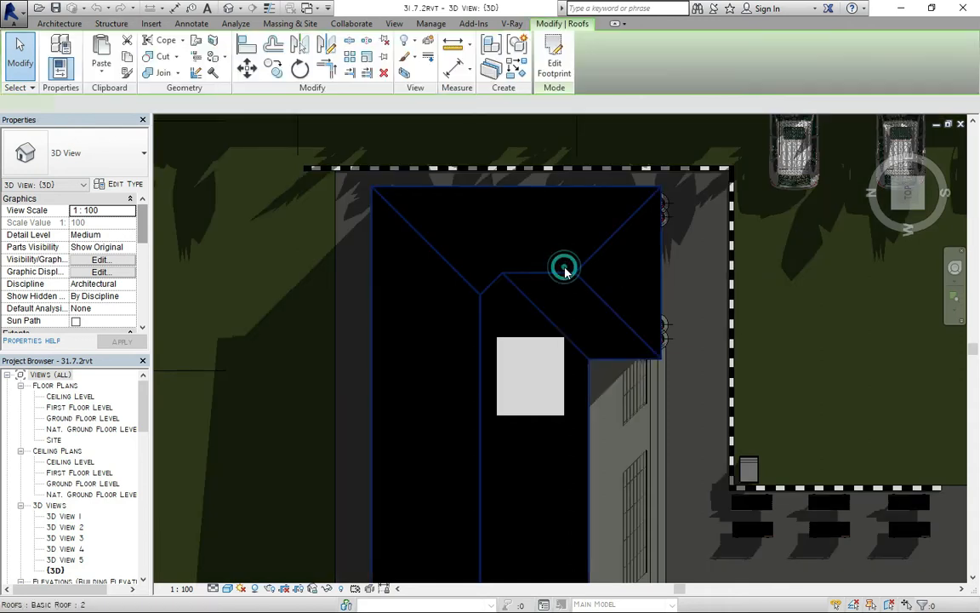
left_click(564, 266)
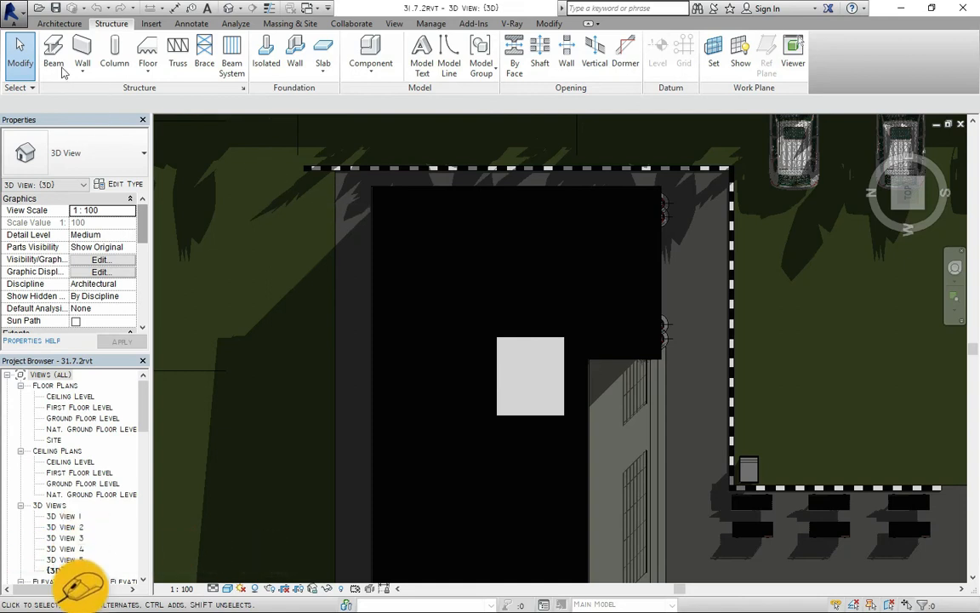
left_click(58, 23)
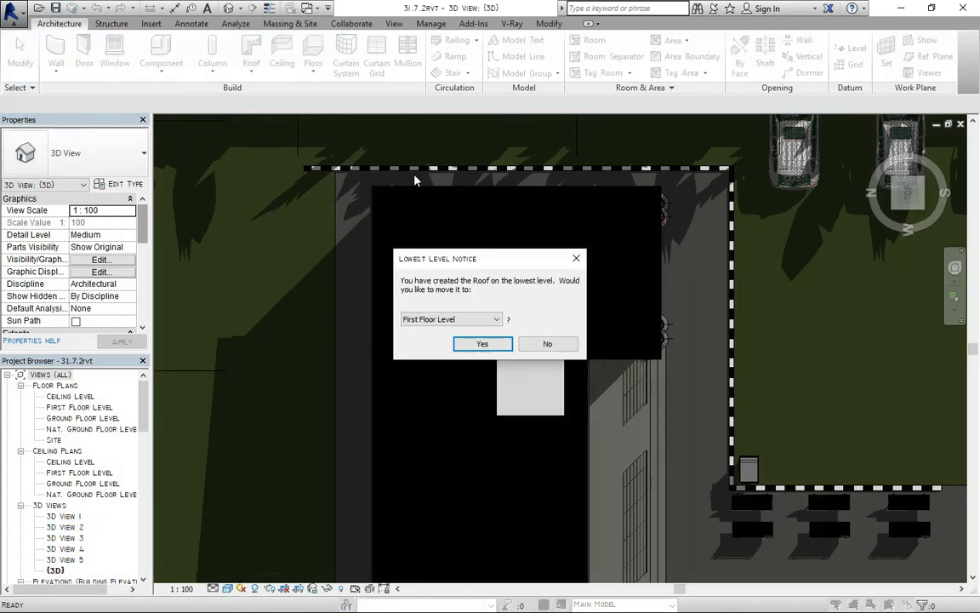
left_click(548, 343)
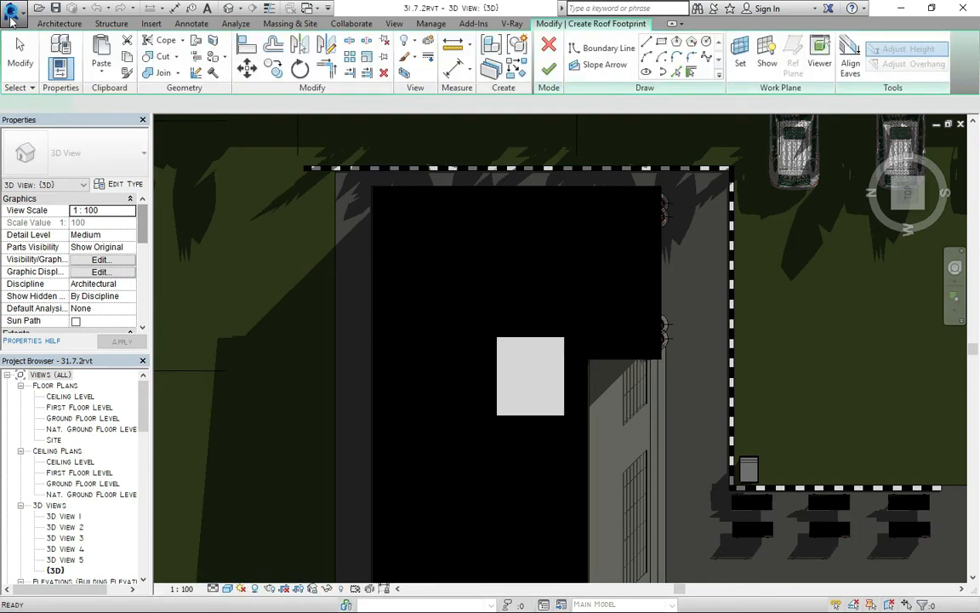
left_click(12, 14)
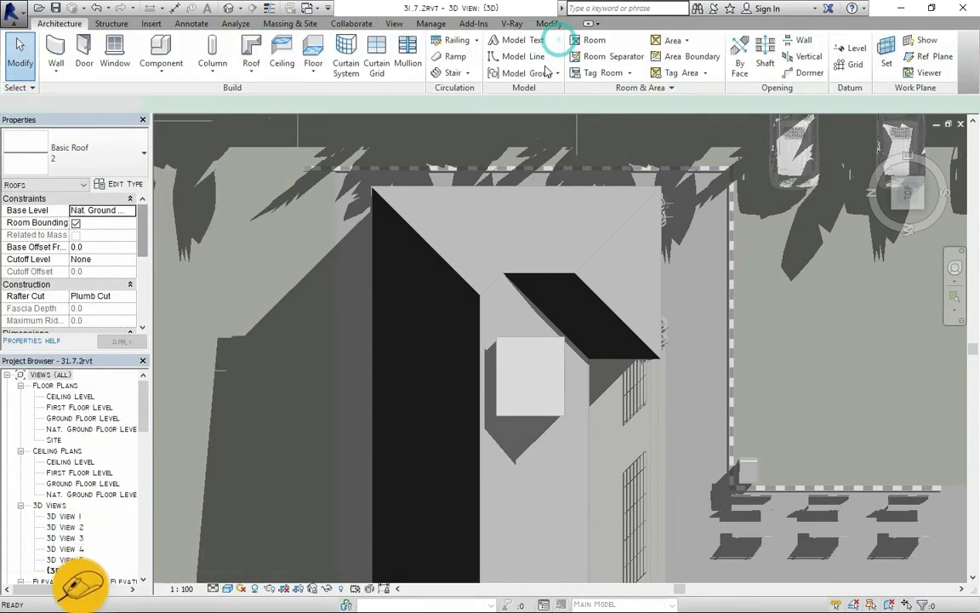
- Choose Save As > Project from the Application Menu
left_click(14, 9)
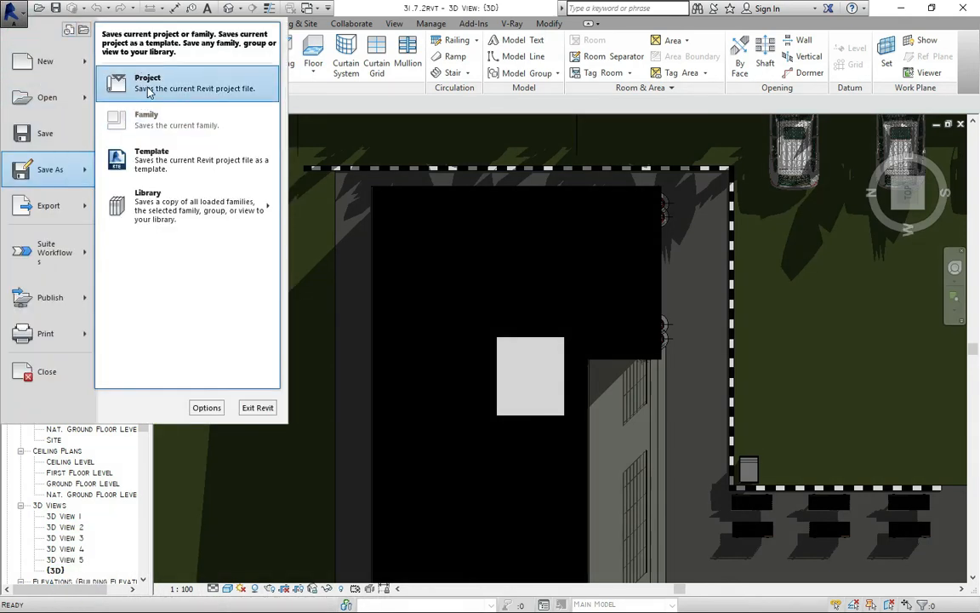
left_click(147, 83)
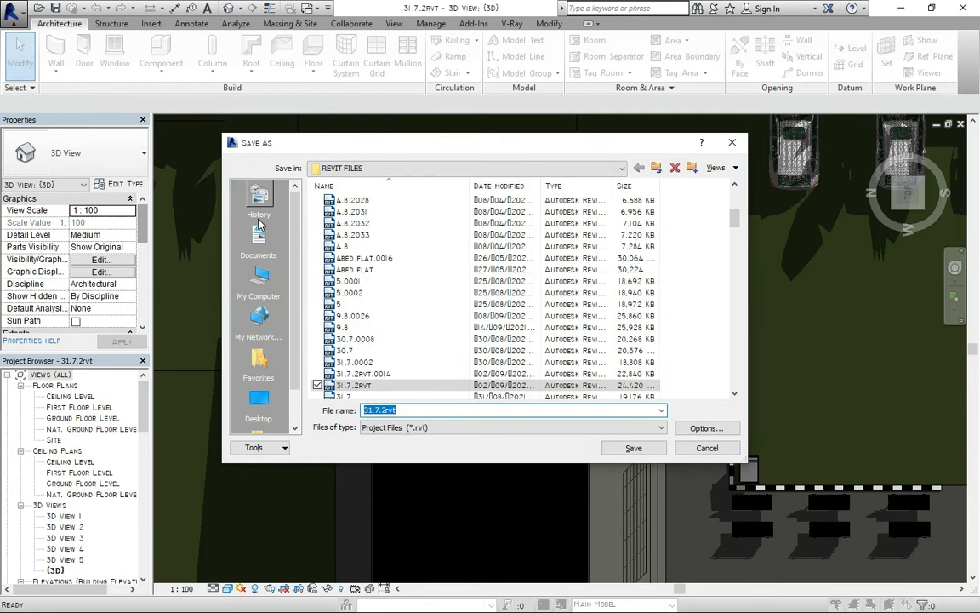